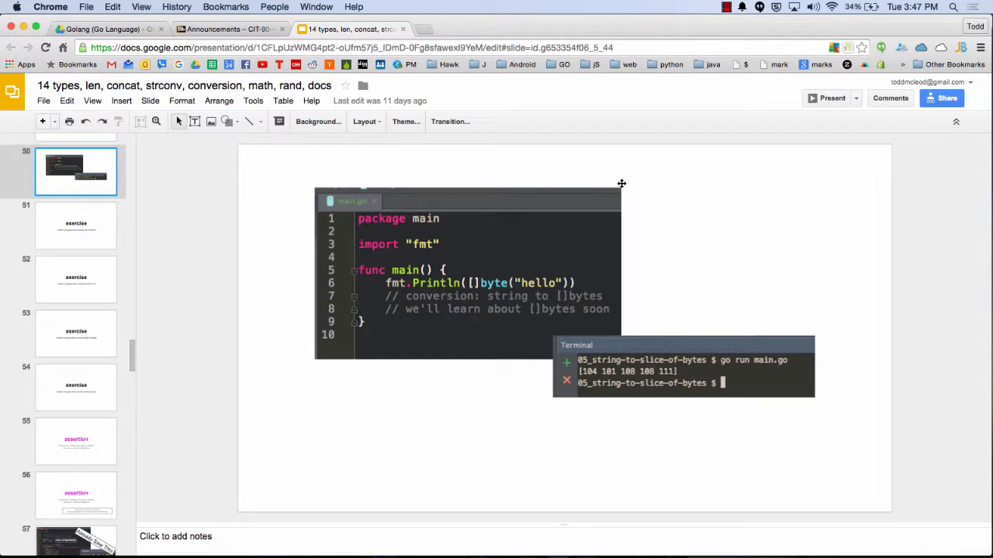
mouse_move(484, 291)
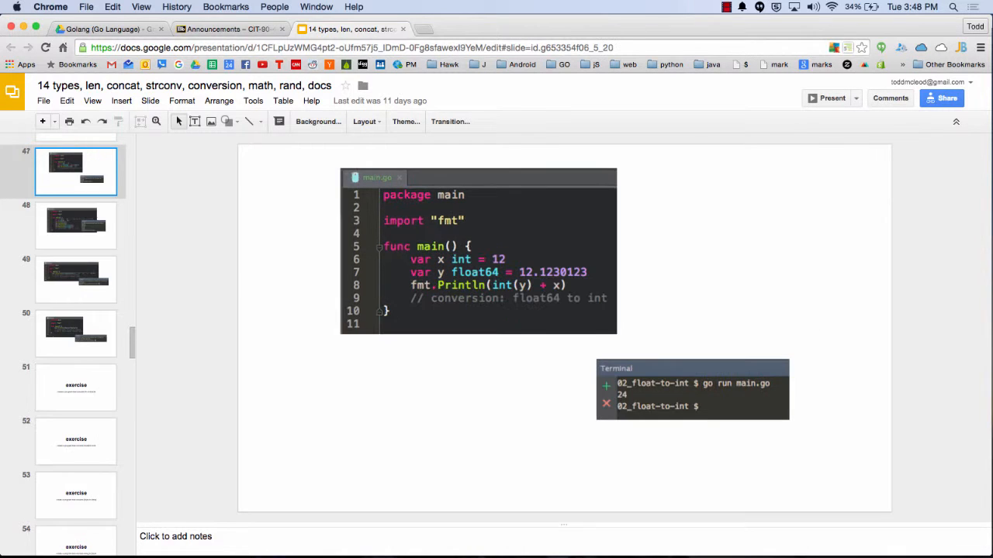
mouse_move(518, 298)
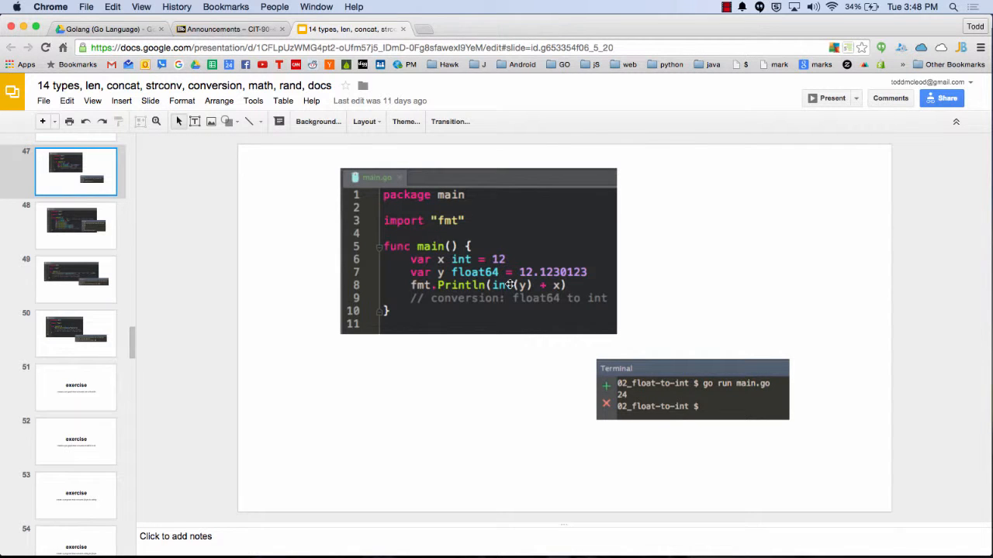
Step through the assertion slides and land on the switch-on-type example marked Already Saw This.
click(75, 515)
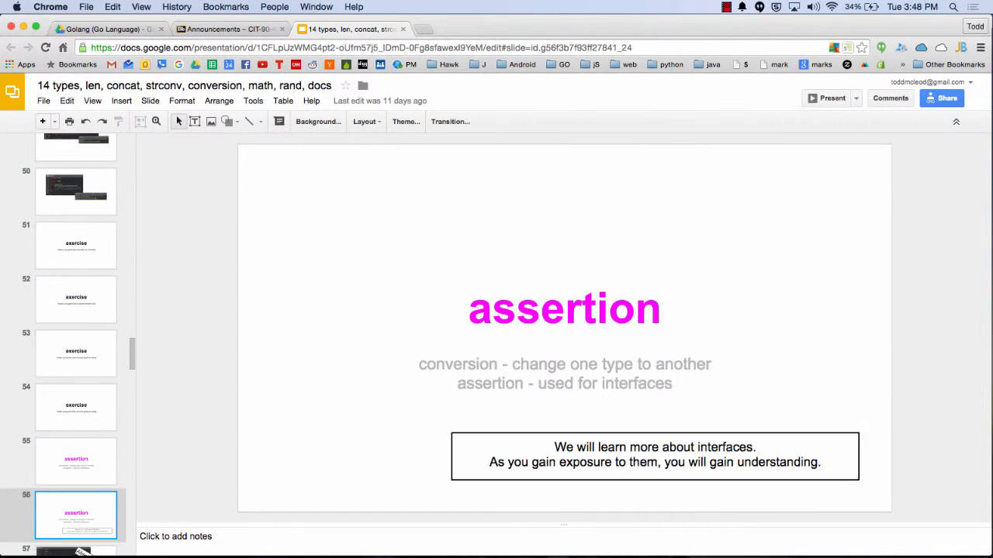
click(75, 461)
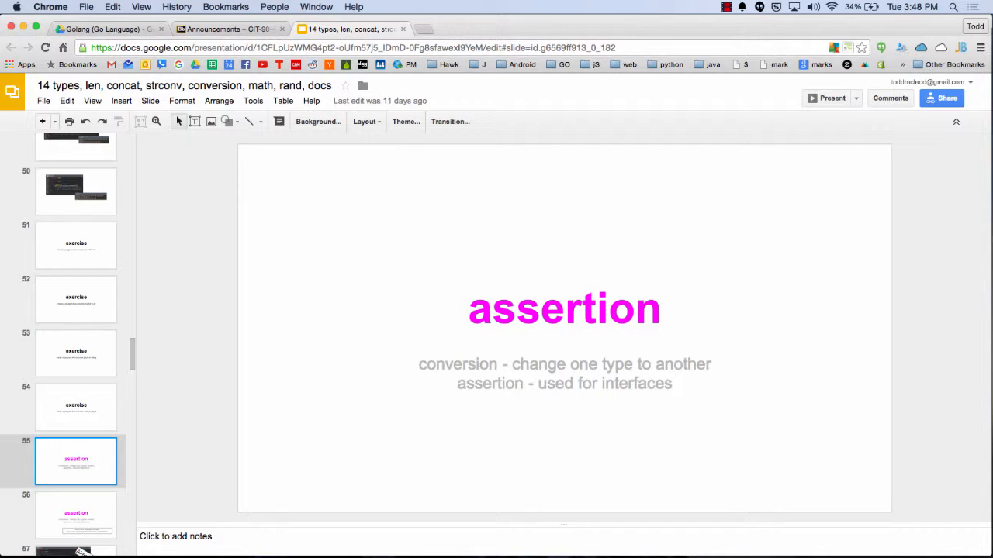
click(74, 515)
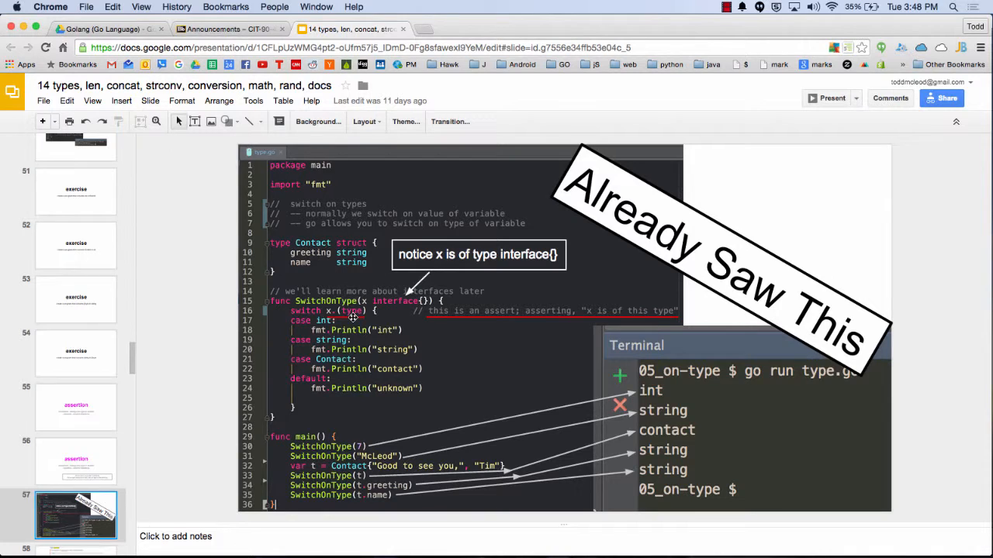
Show the type assertions spec slide, then advance to the Effective Go failed-assertion slide.
click(75, 515)
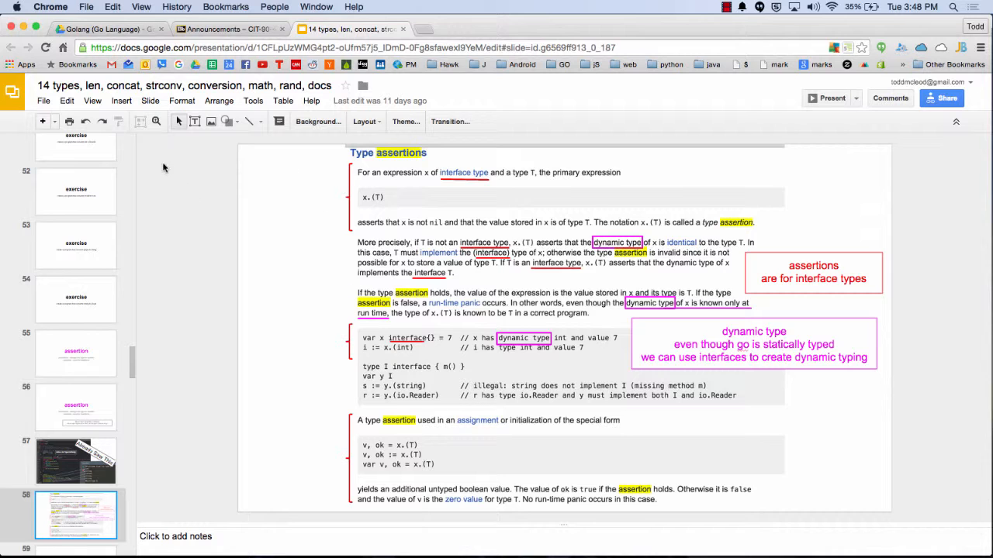
click(93, 101)
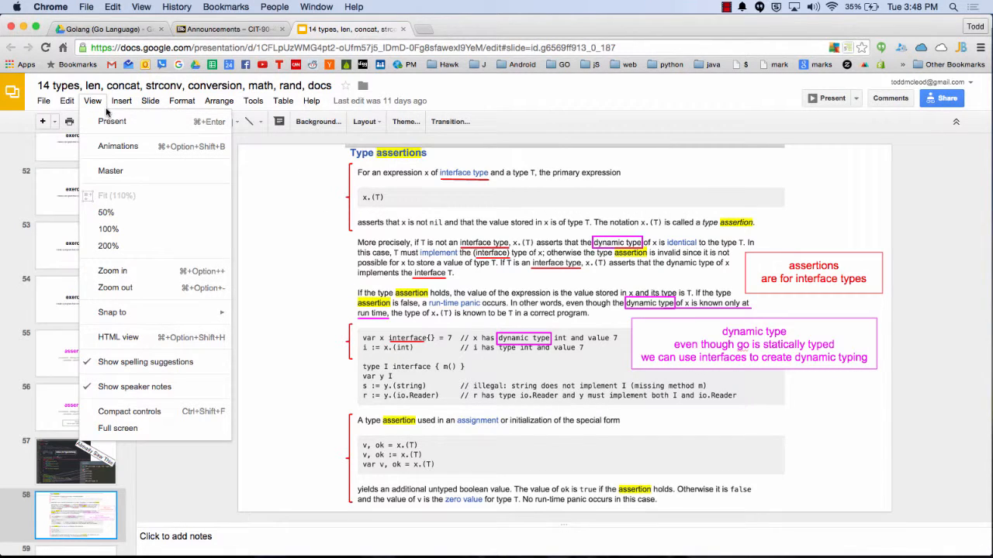
click(118, 428)
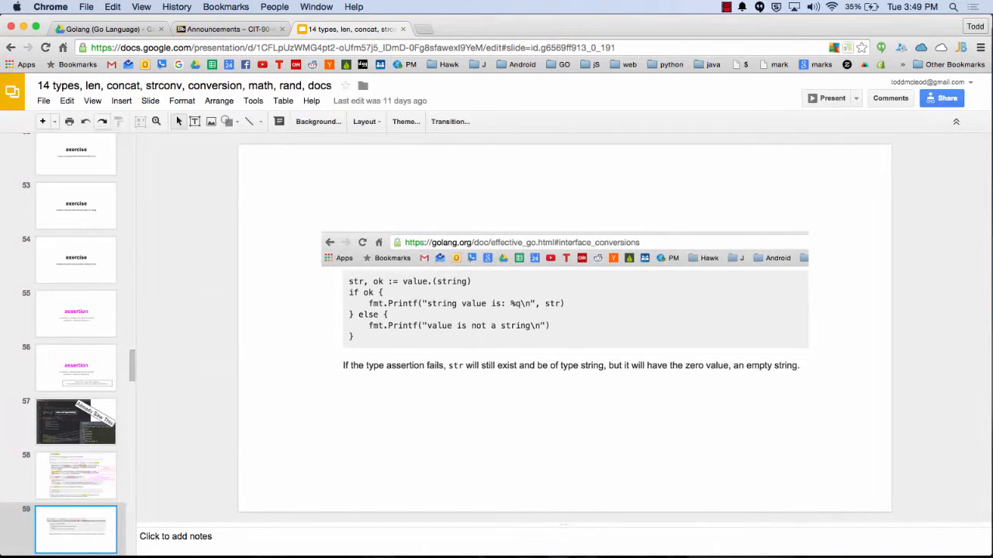
Check the Blackboard progress note, return to the deck and scroll toward the Review Questions slide.
click(225, 28)
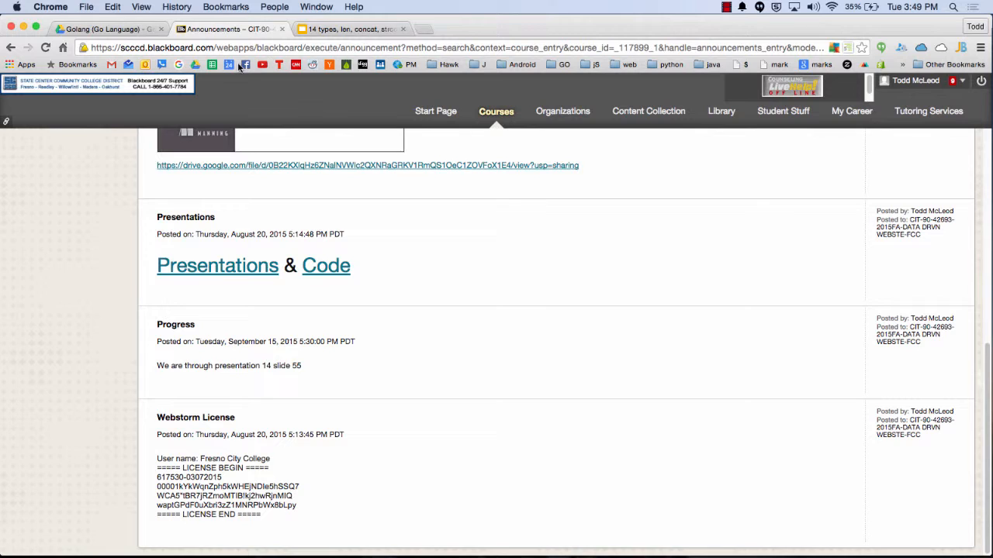
click(350, 28)
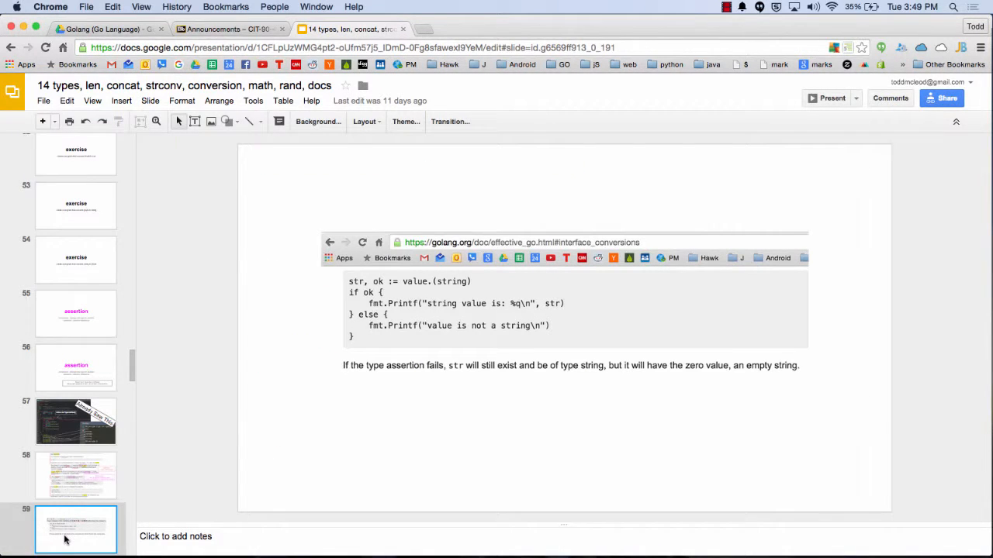
scroll(down, 3)
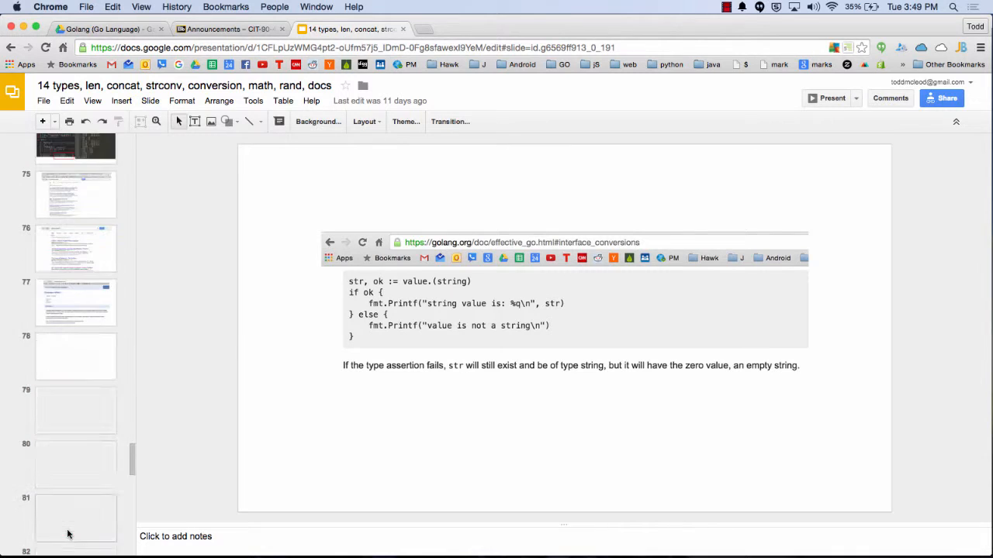
scroll(down, 3)
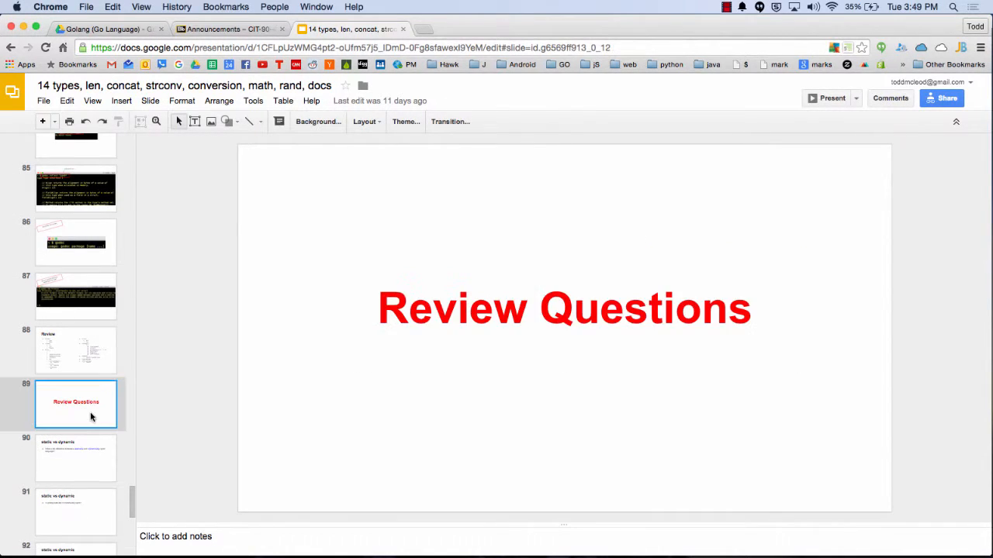
Pass the godoc Println and string index slides, then open the '15 slice, map, new, make, struct' deck.
click(76, 297)
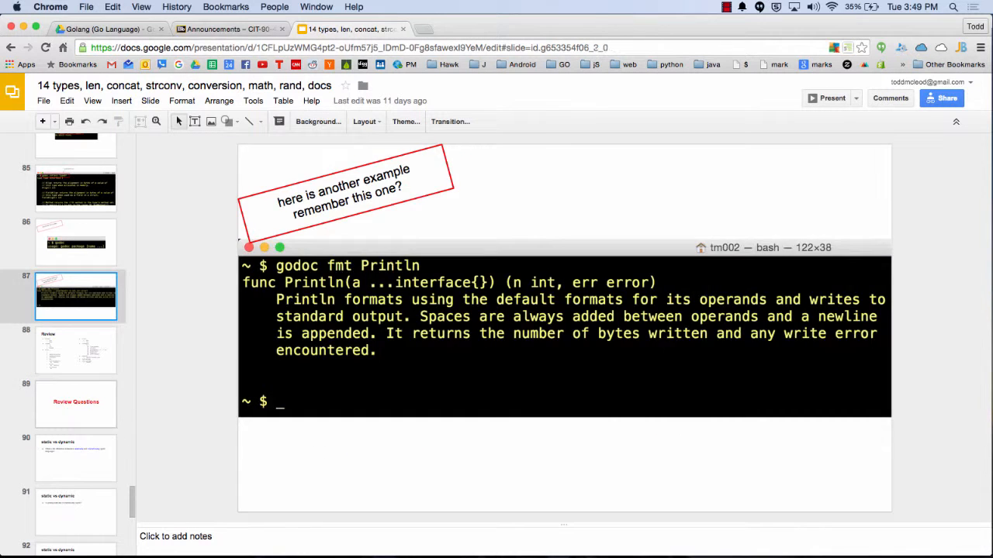
click(74, 458)
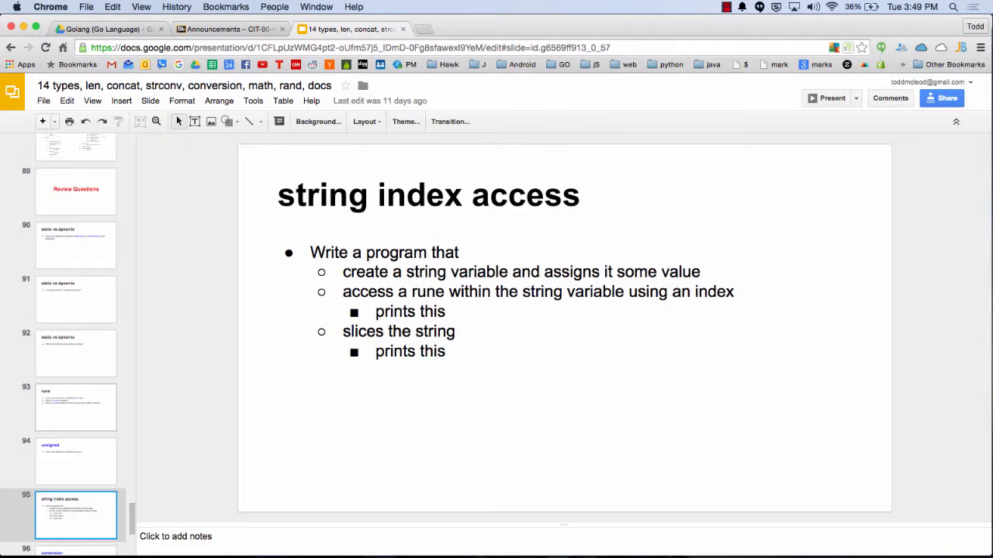
click(76, 473)
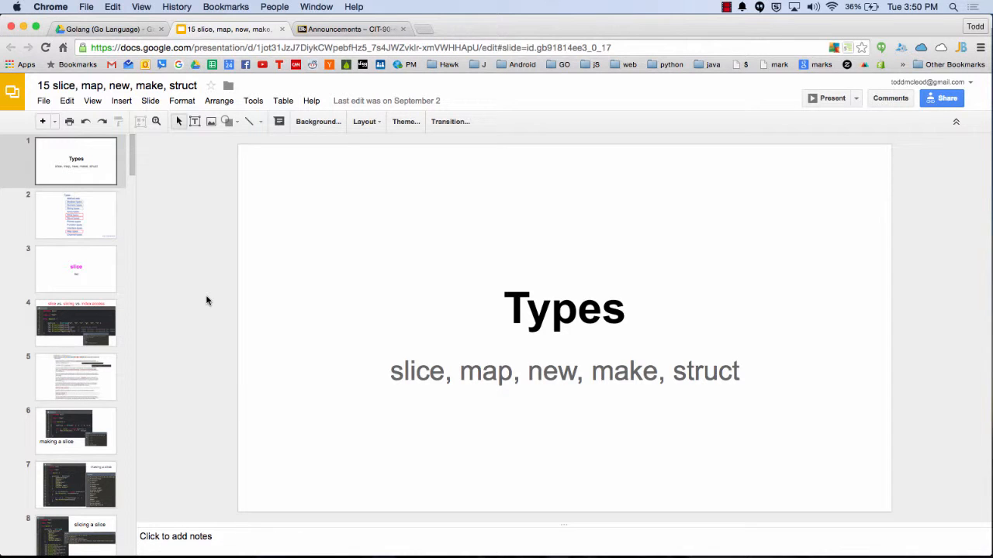
Show the Types list slide with slice, struct and map highlighted.
click(76, 214)
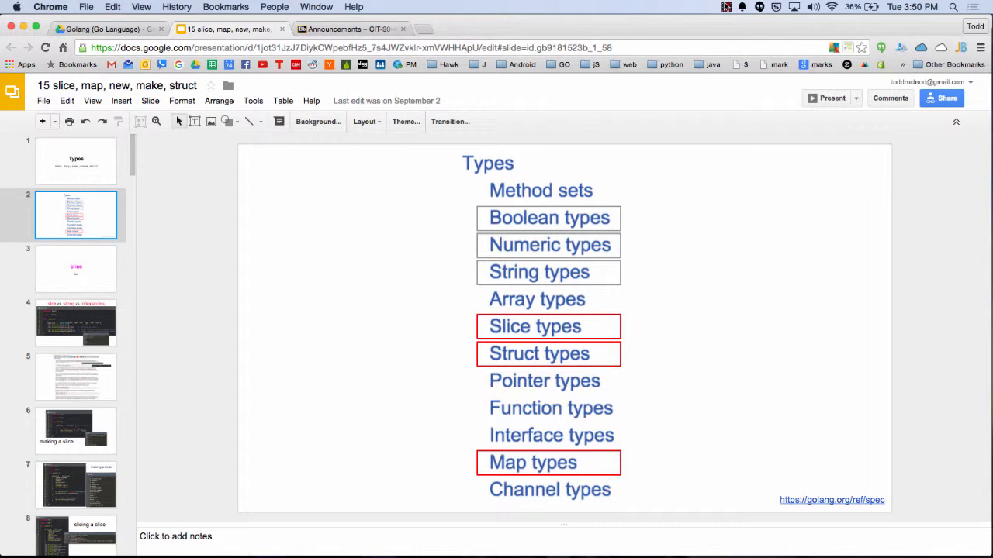
click(726, 6)
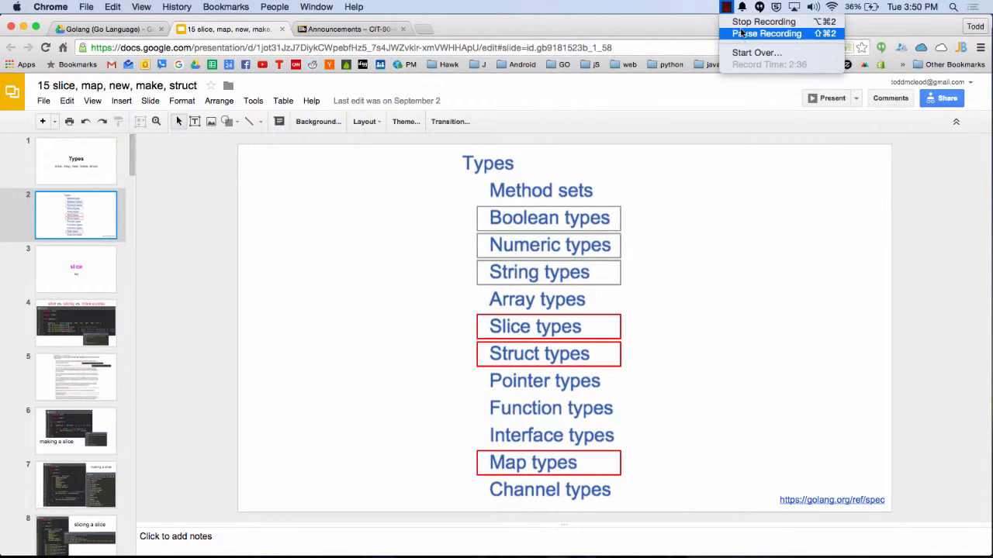